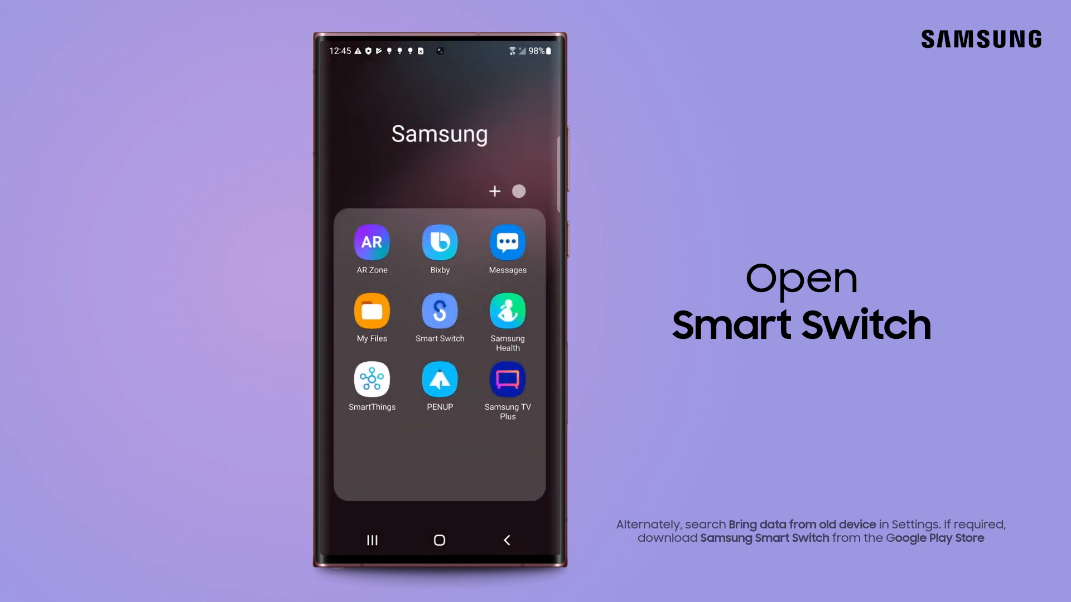
# Step: Launch Smart Switch from the Samsung folder, accept its terms and allow the requested permissions
pyautogui.click(439, 315)
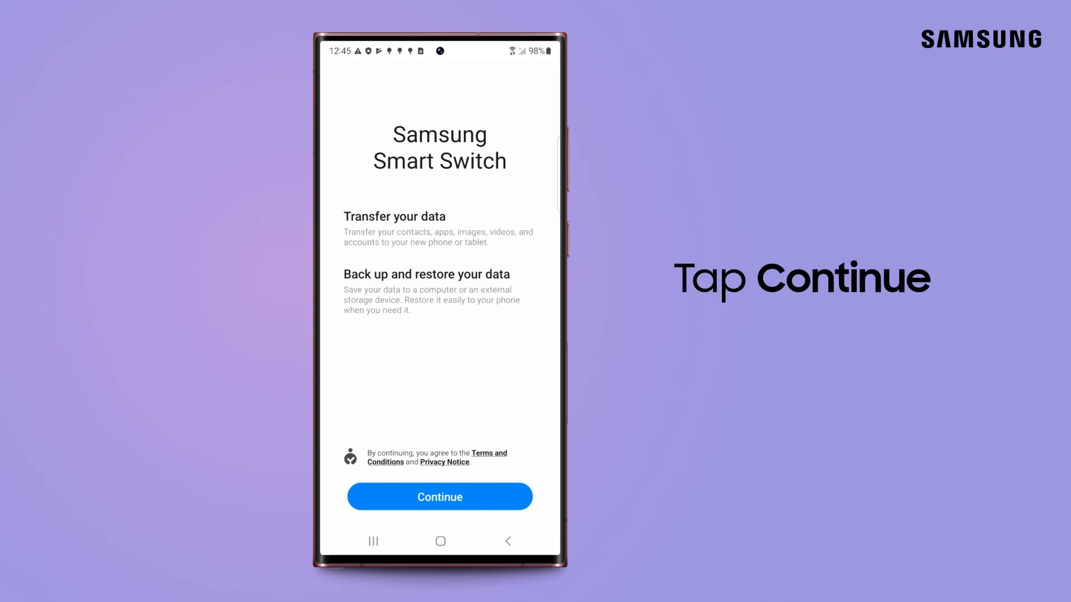
pyautogui.click(439, 497)
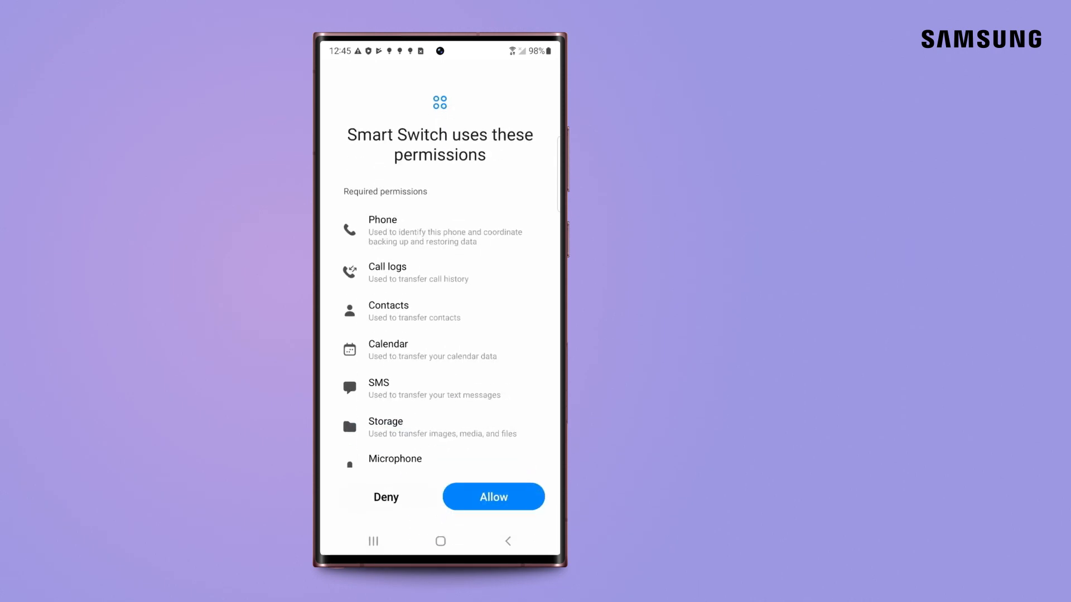
pyautogui.scroll(-3)
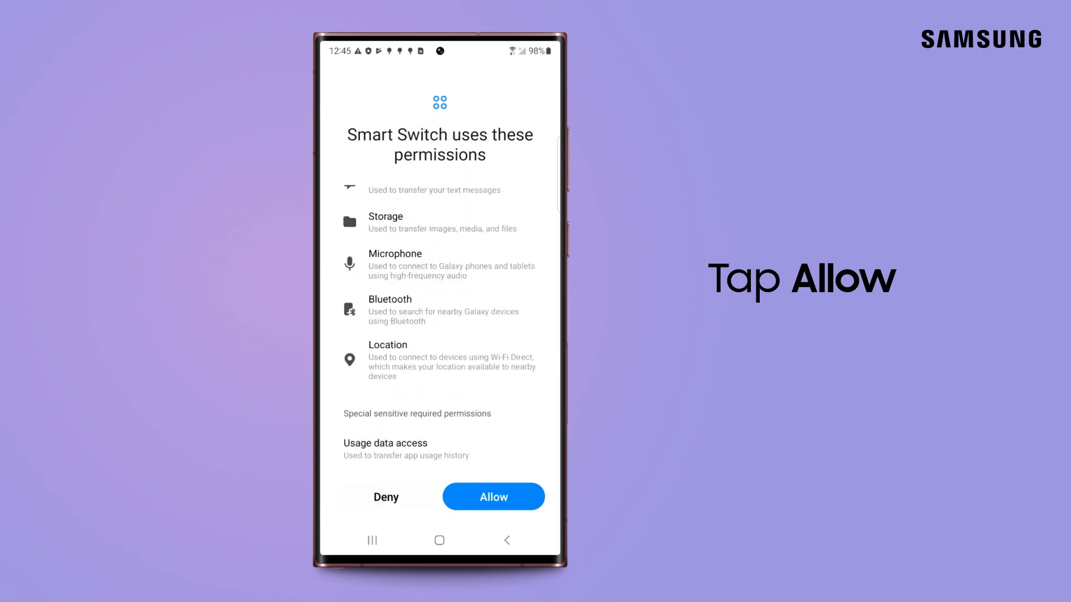
pyautogui.click(492, 496)
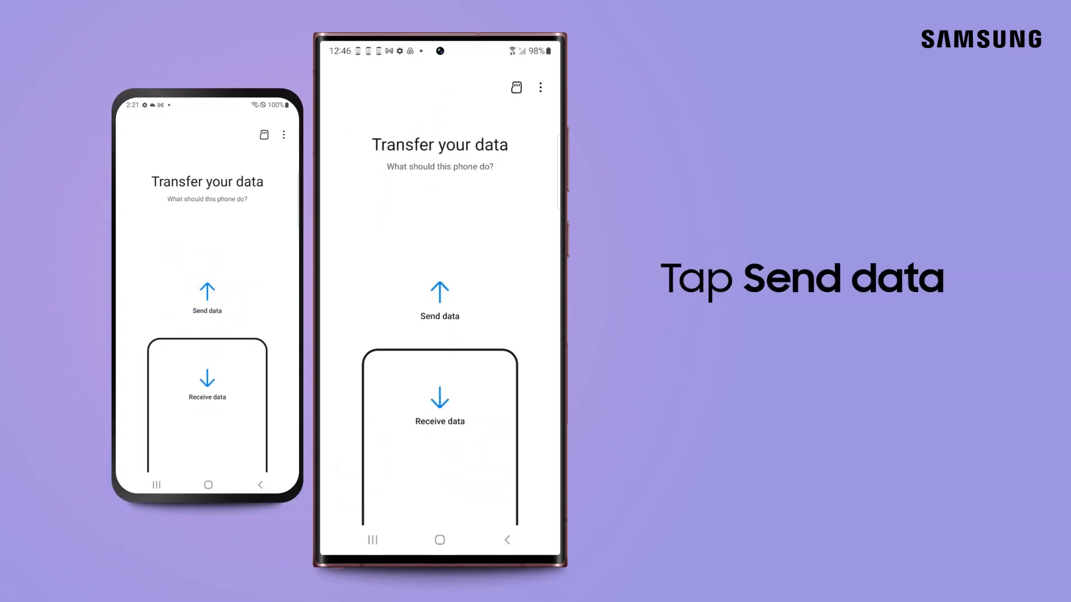
# Step: Set the old phone to Send data and the new phone to Receive data from a Galaxy/Android device over Wireless
pyautogui.click(206, 300)
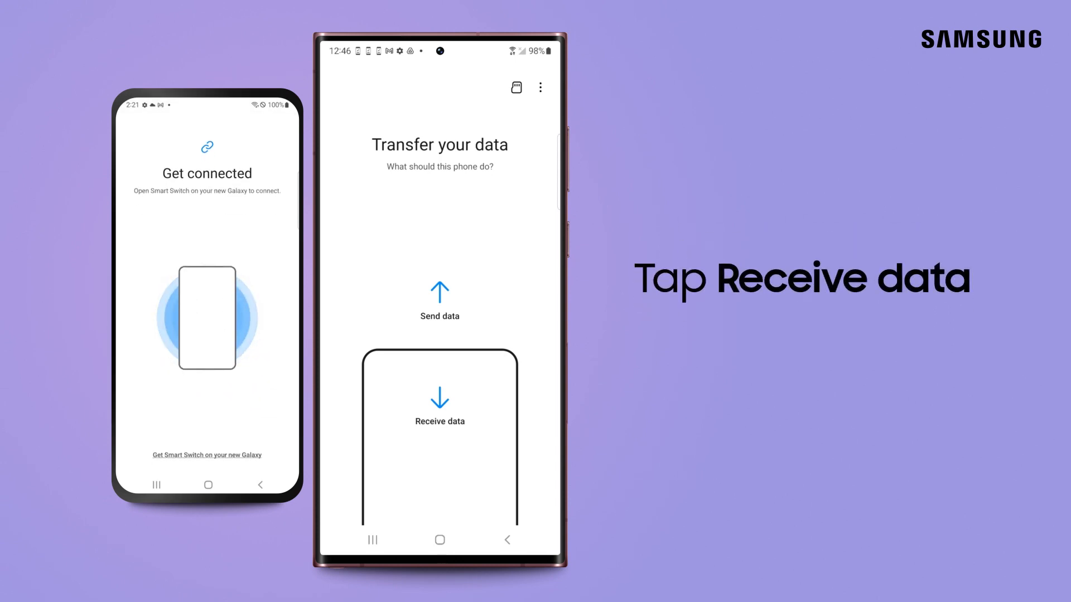
pyautogui.click(439, 409)
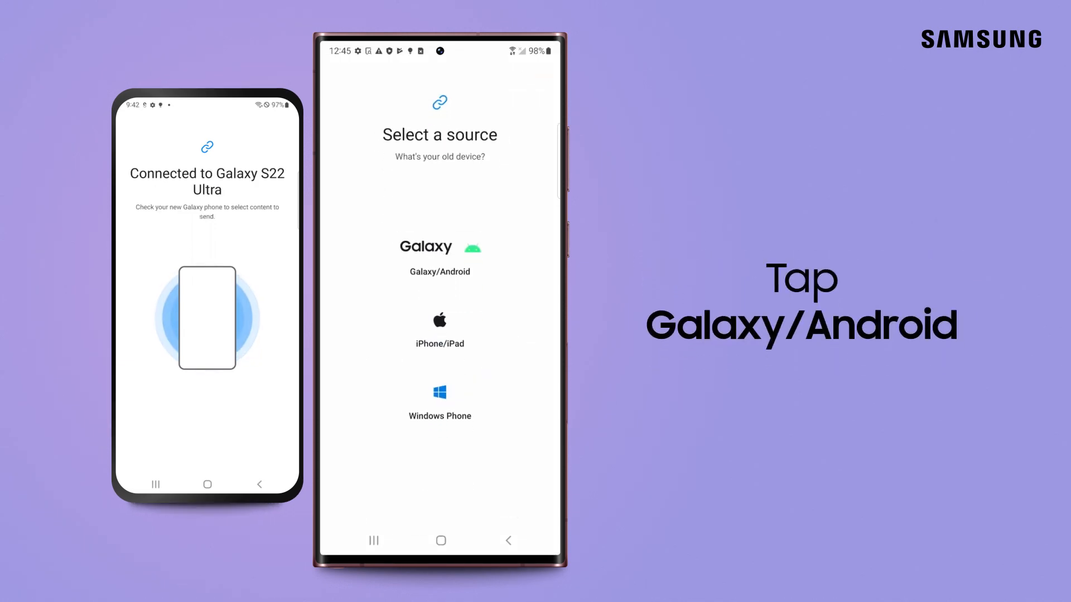
pyautogui.click(439, 257)
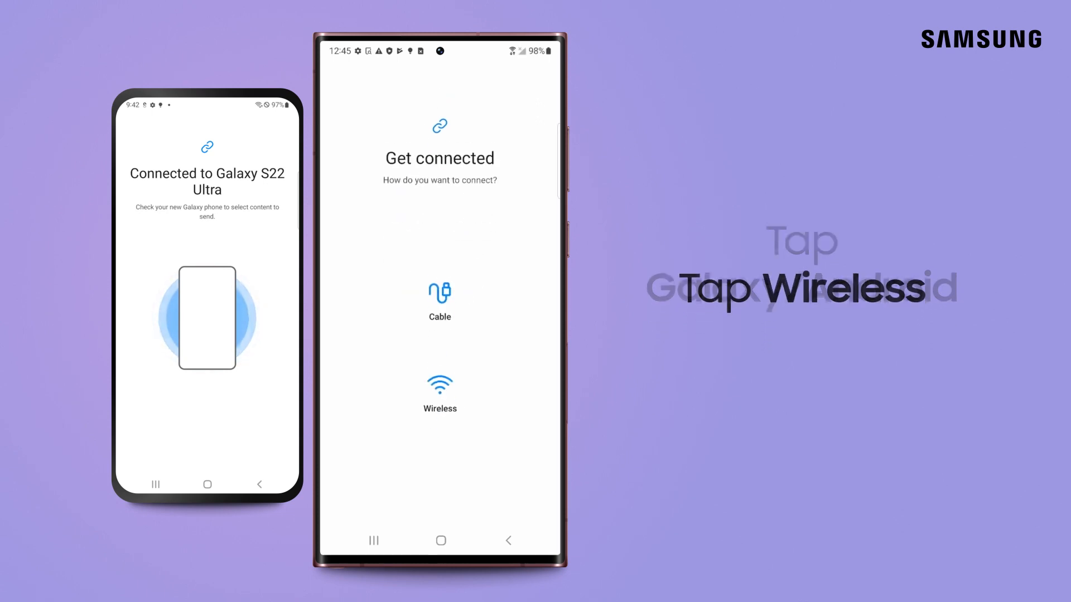
pyautogui.click(439, 393)
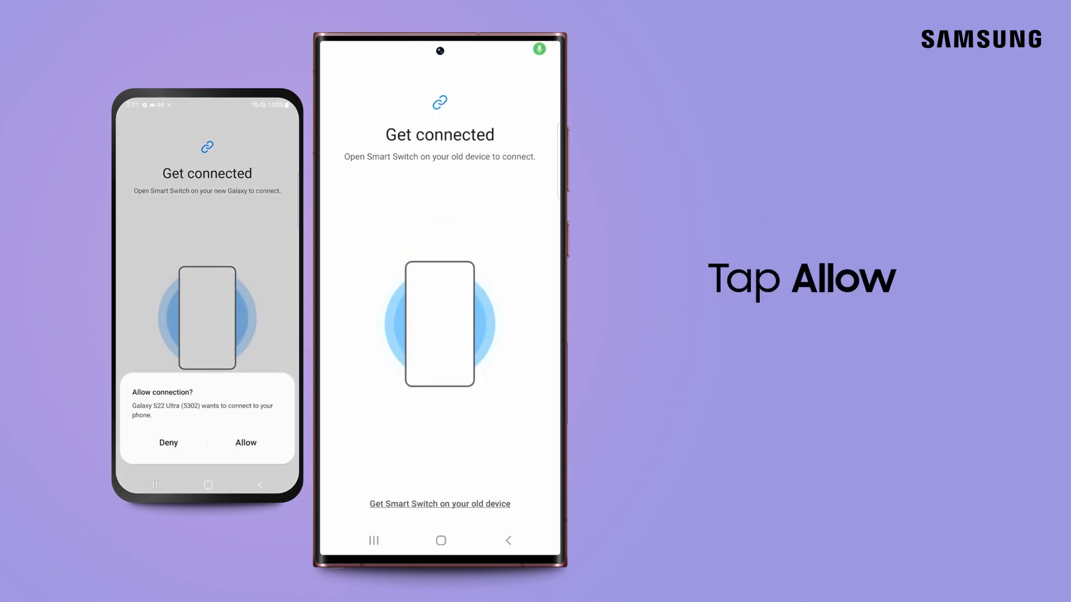
# Step: Allow the new phone's connection request on the old phone so the two phones link
pyautogui.click(246, 443)
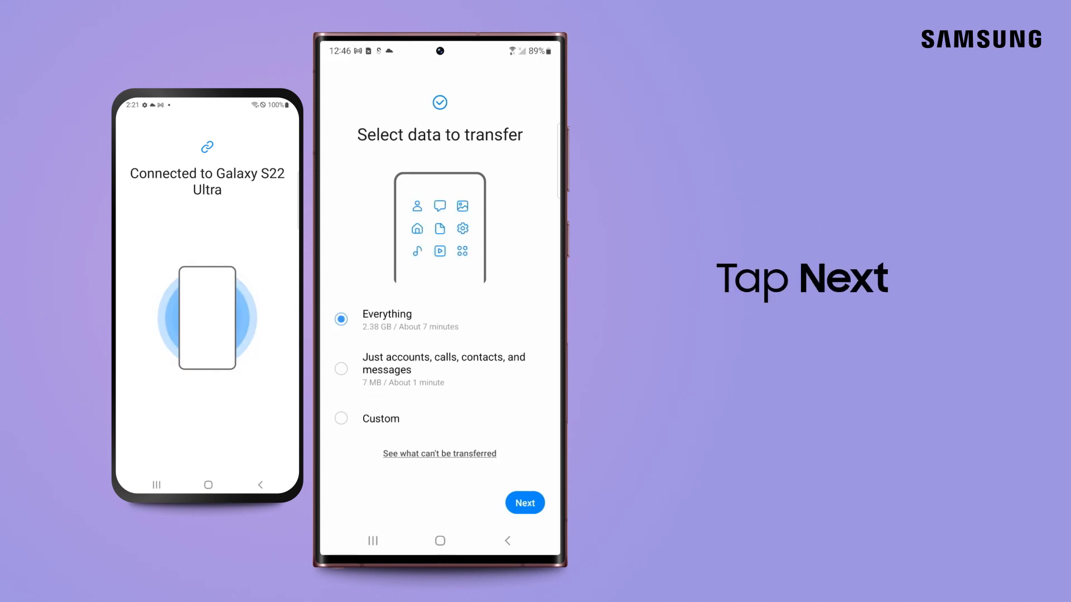
# Step: Start the transfer with Everything selected so all data goes to the new Galaxy S22 Ultra
pyautogui.click(525, 503)
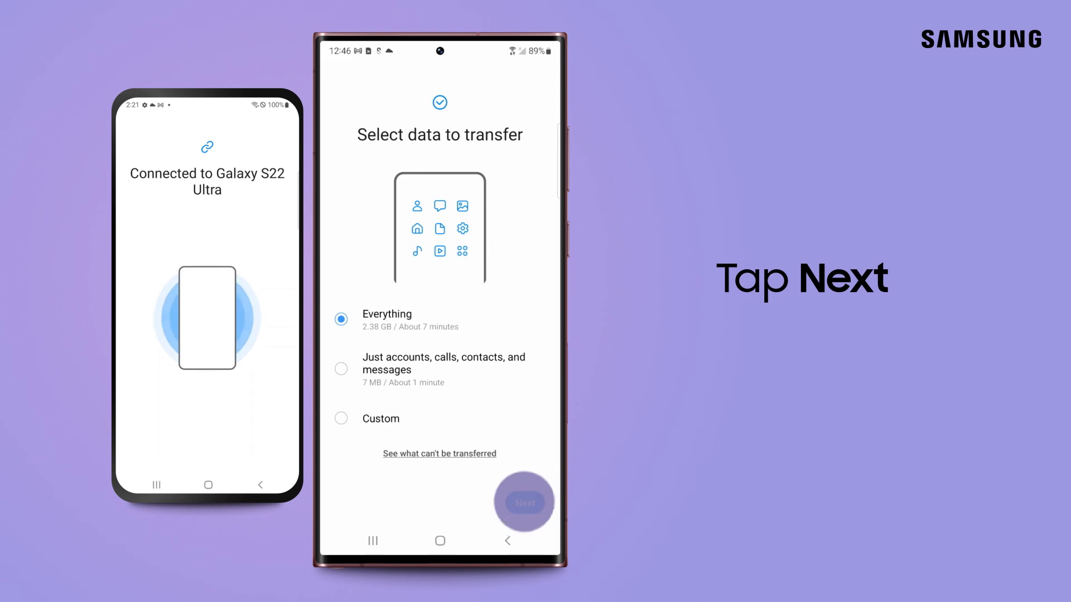
pyautogui.click(524, 503)
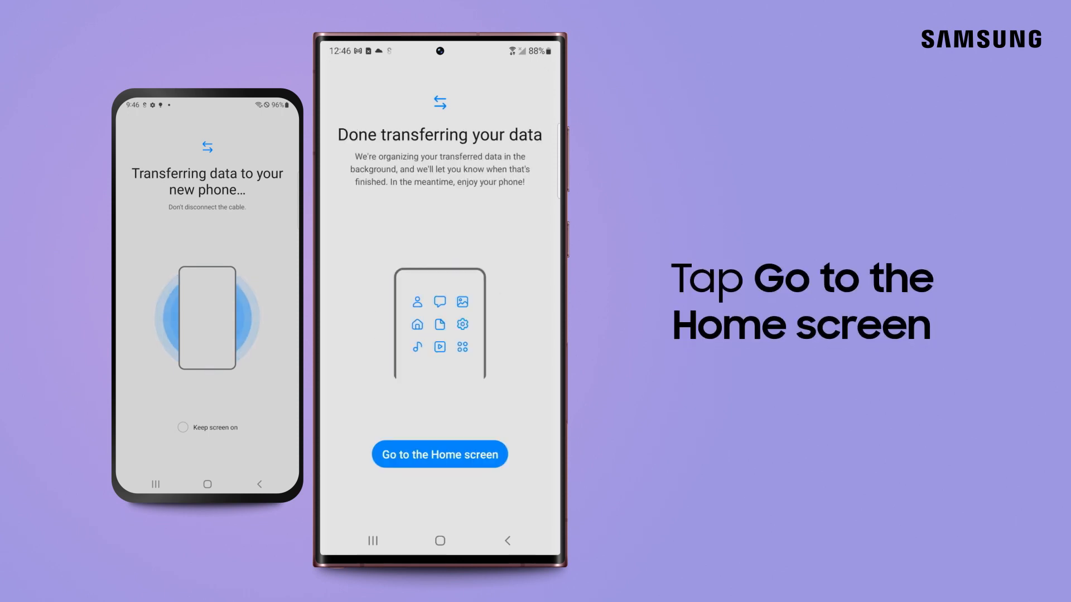
# Step: Leave the Done transferring screen and return the new phone to its home screen
pyautogui.click(439, 454)
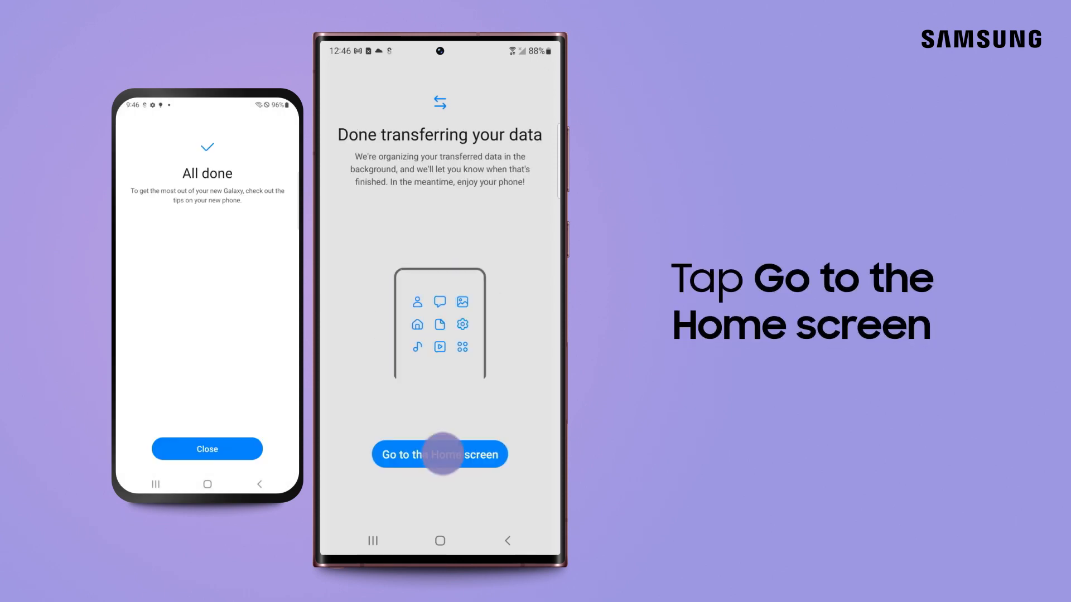
pyautogui.click(439, 453)
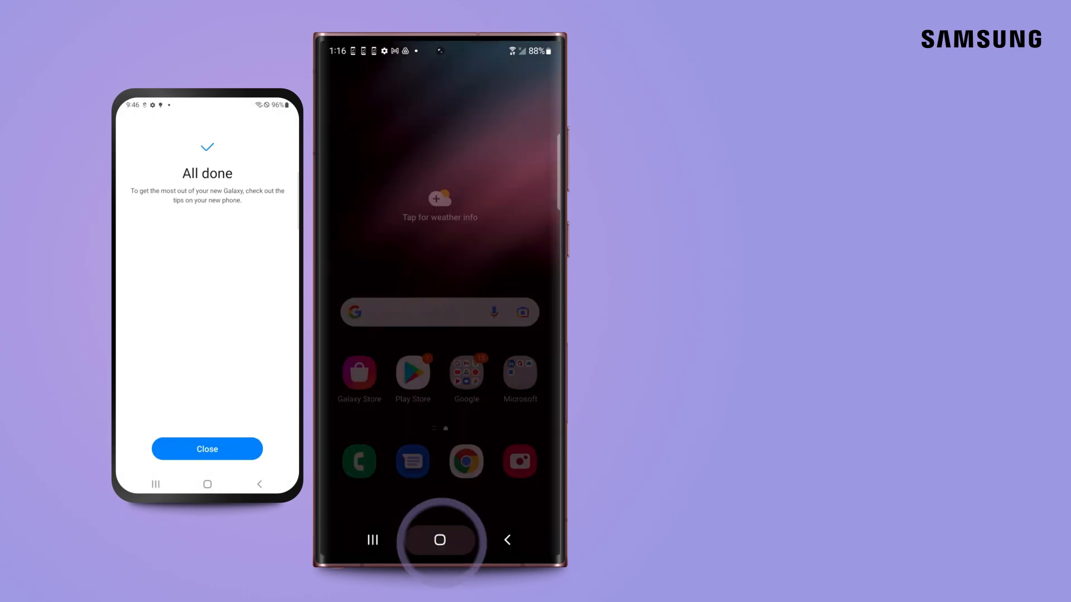